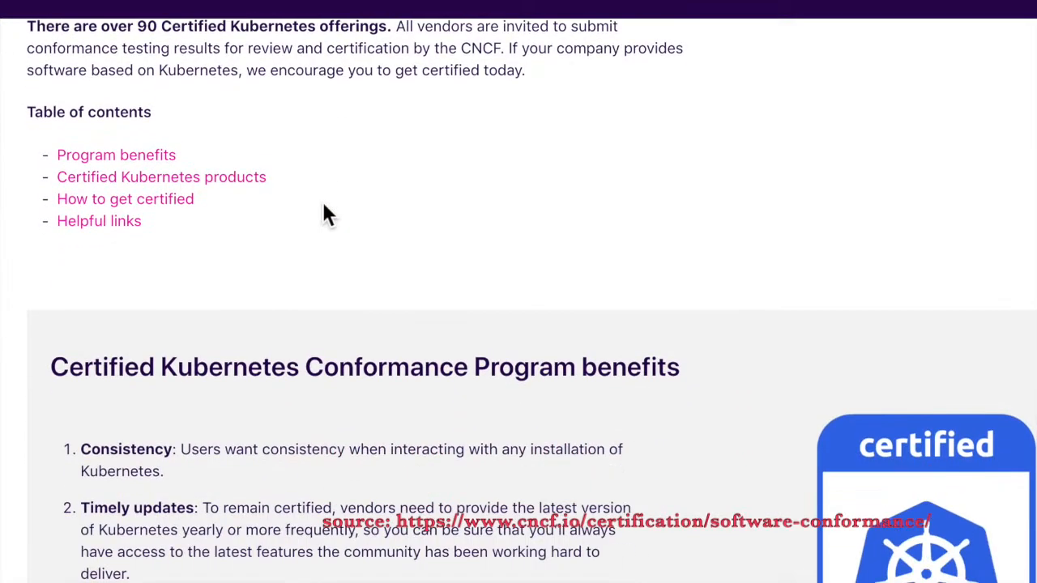
Scroll past the certification benefits into the Certified Kubernetes product logo grid
scroll("down", 3)
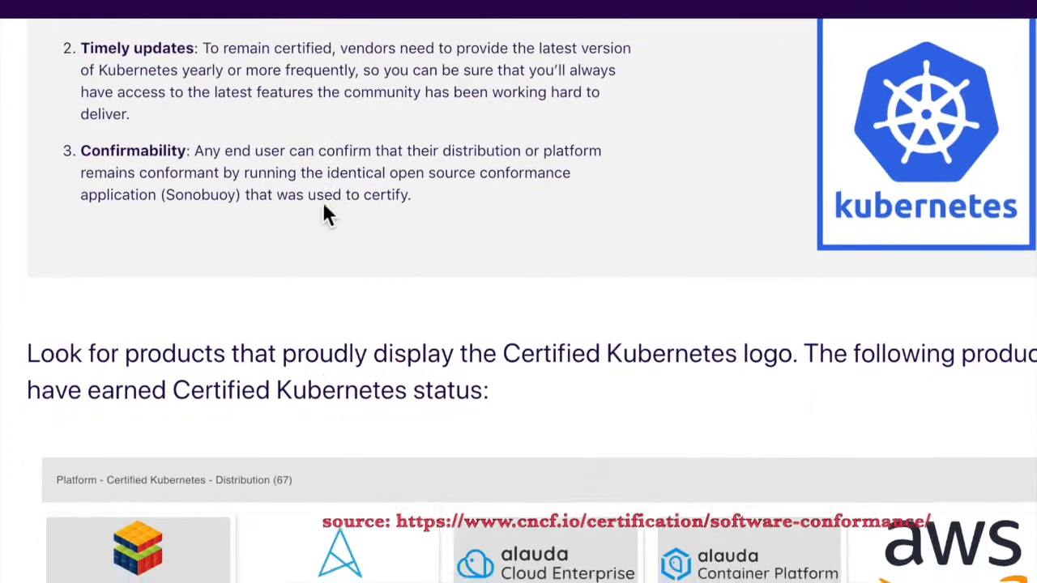
scroll("down", 3)
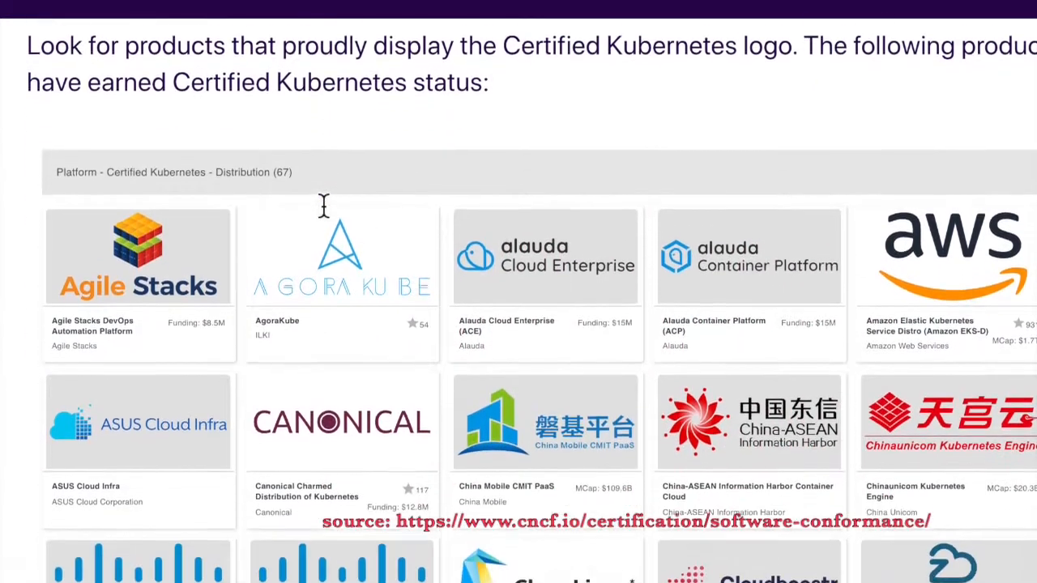
scroll("down", 3)
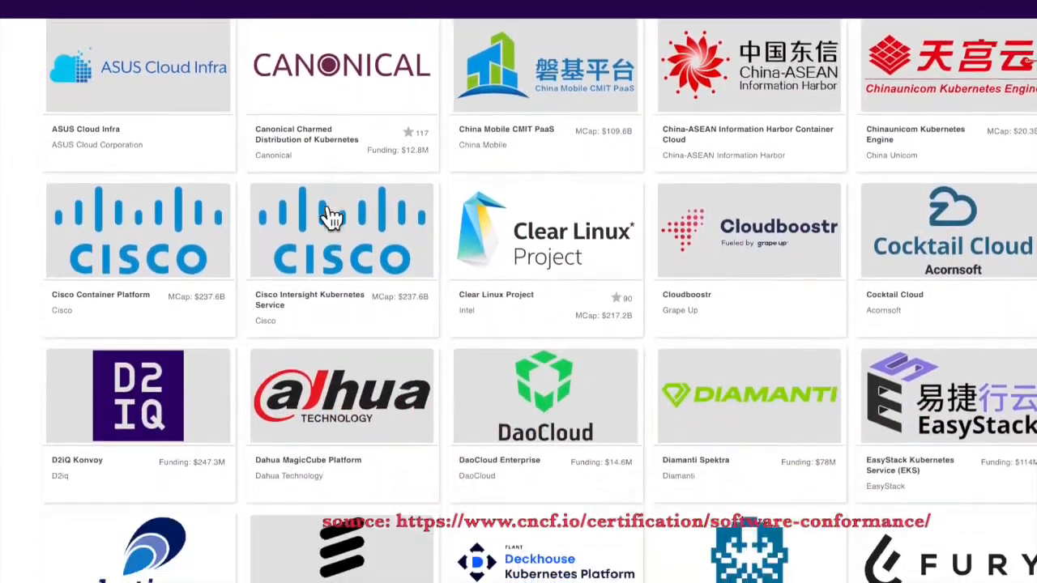
scroll("down", 3)
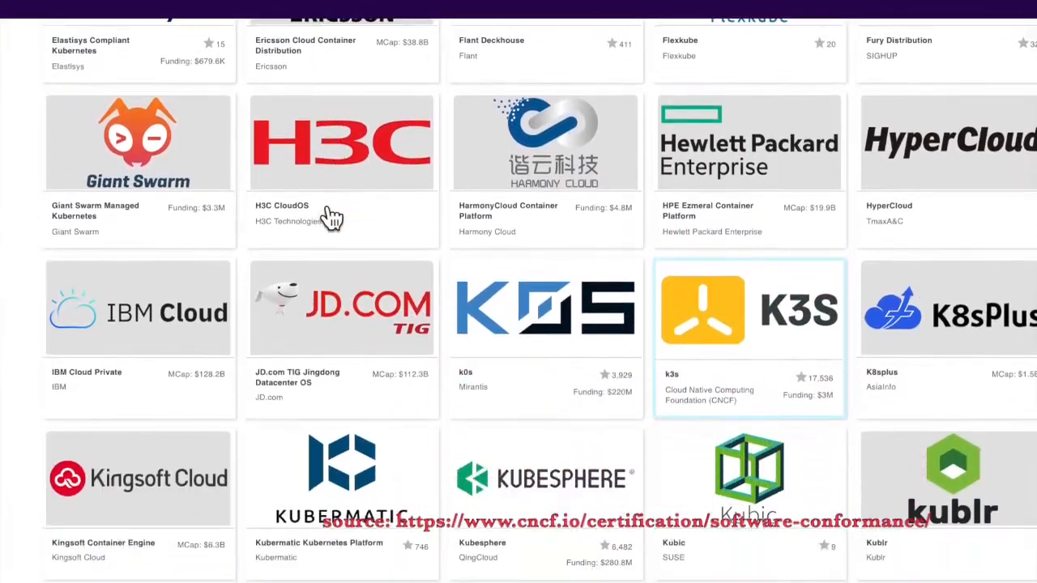
scroll("down", 3)
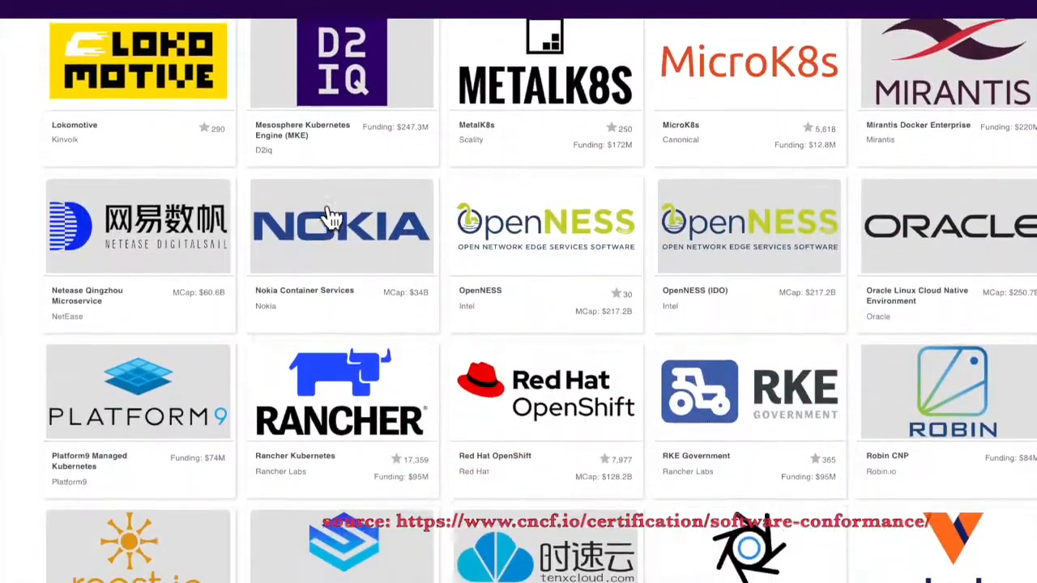
scroll("down", 3)
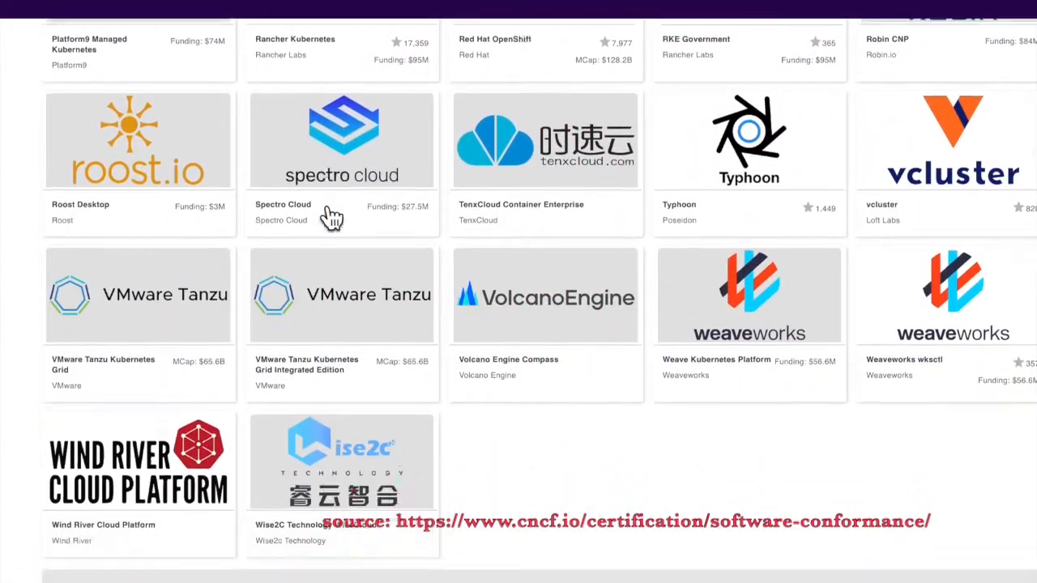
scroll("up", 3)
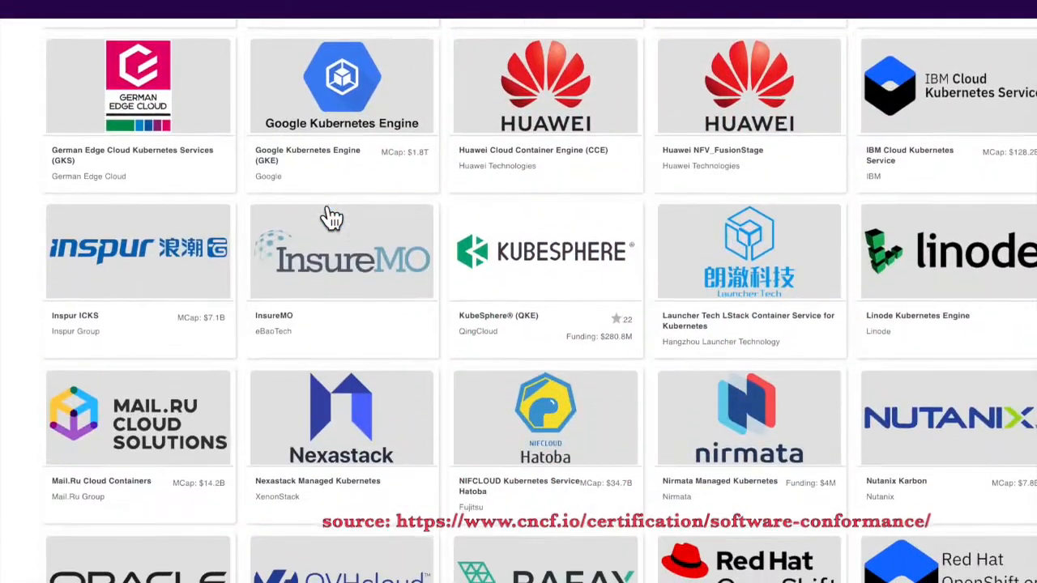
scroll("up", 3)
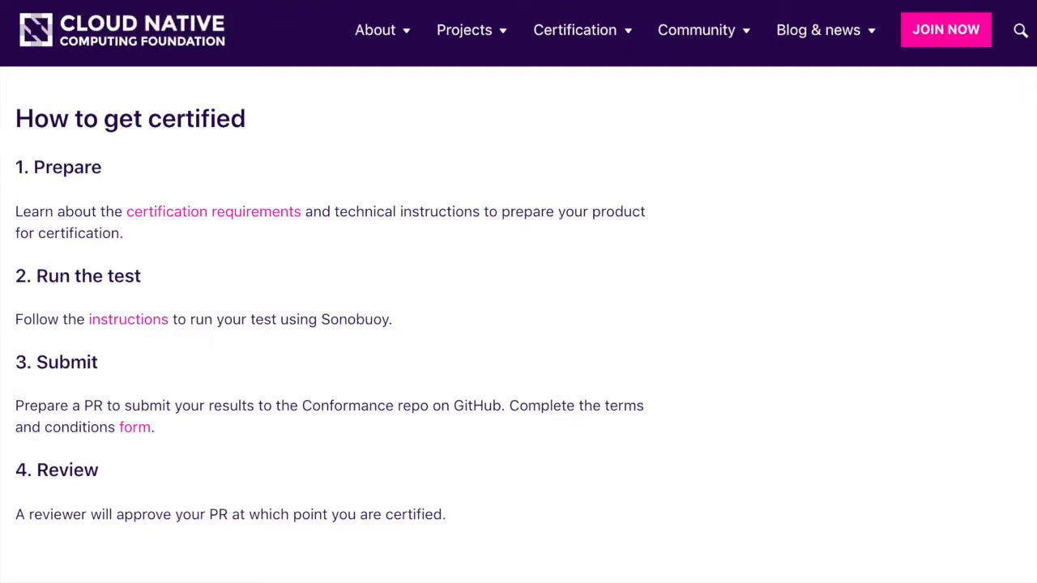
left_click(135, 427)
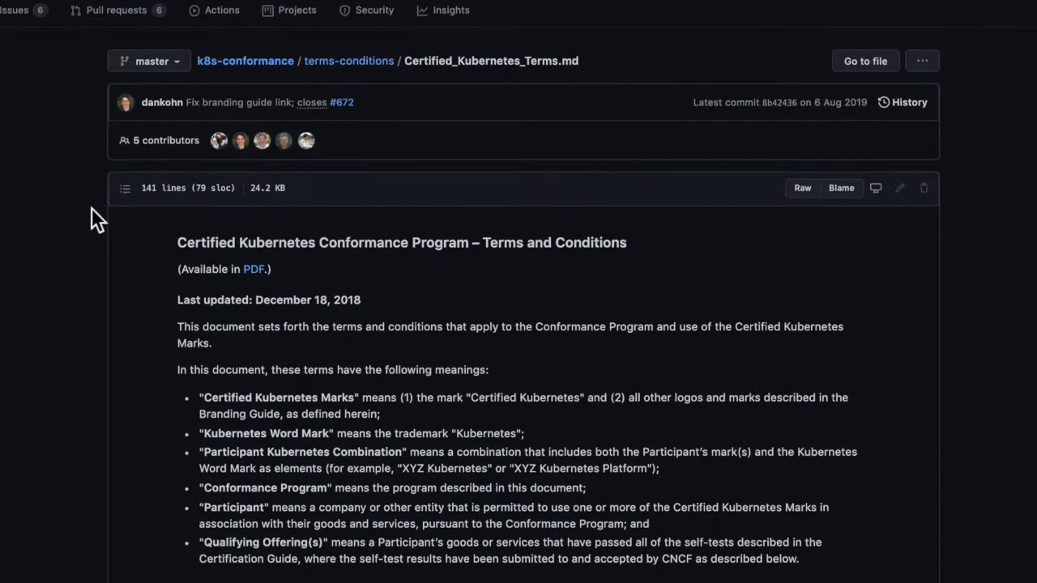
scroll("down", 3)
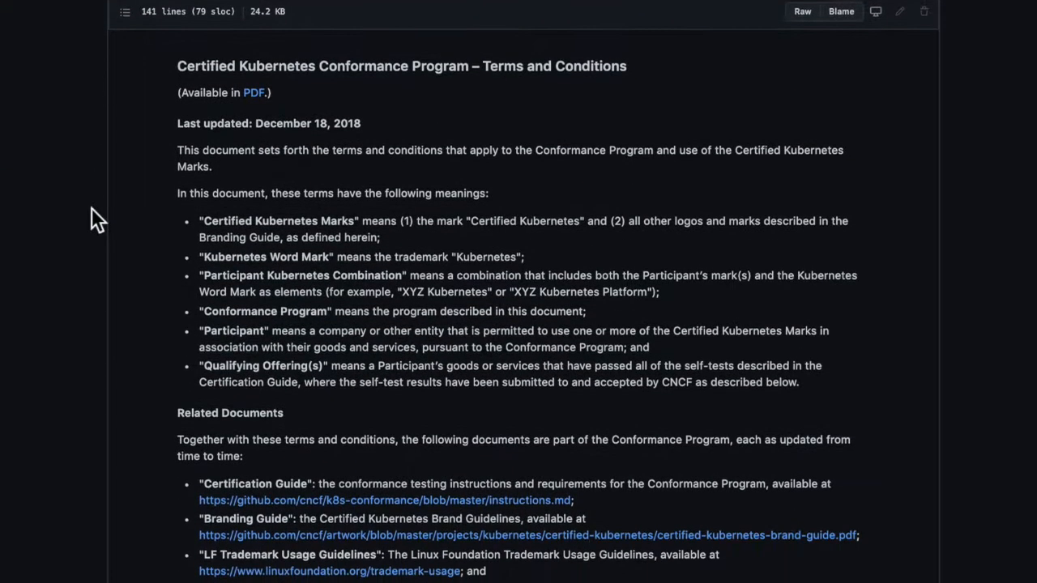
scroll("down", 3)
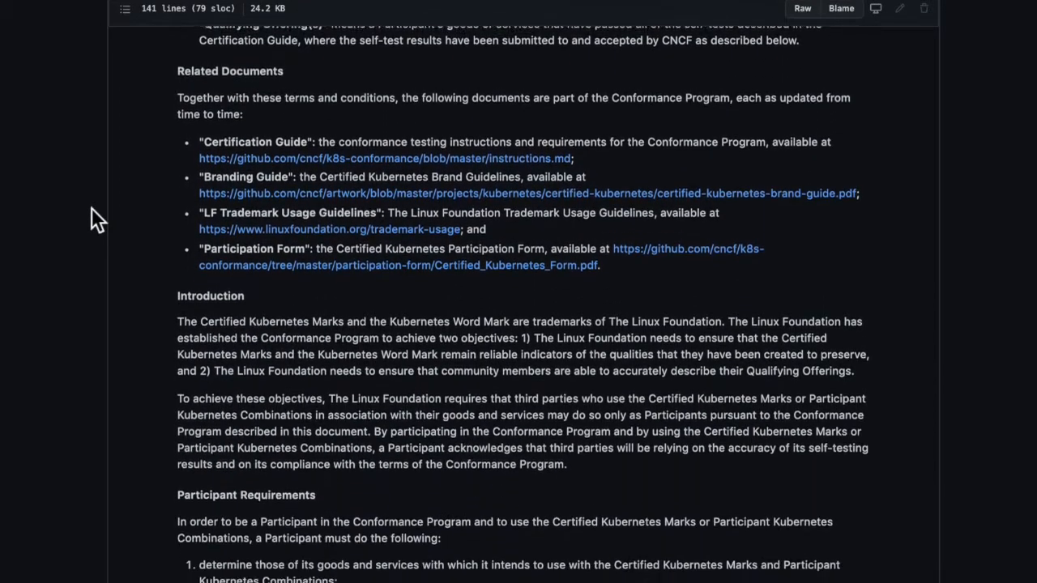
scroll("down", 3)
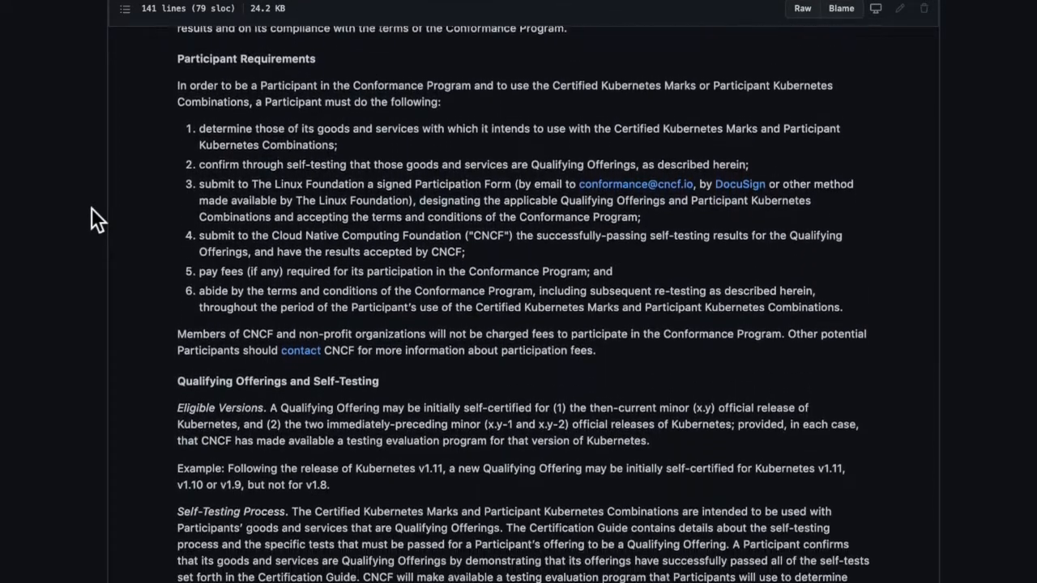
scroll("down", 3)
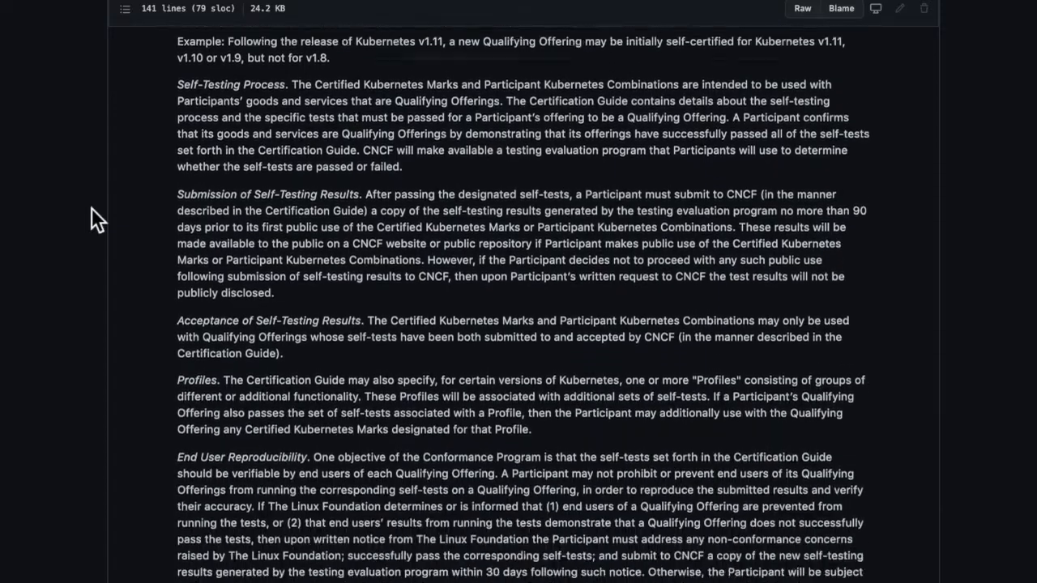
scroll("up", 3)
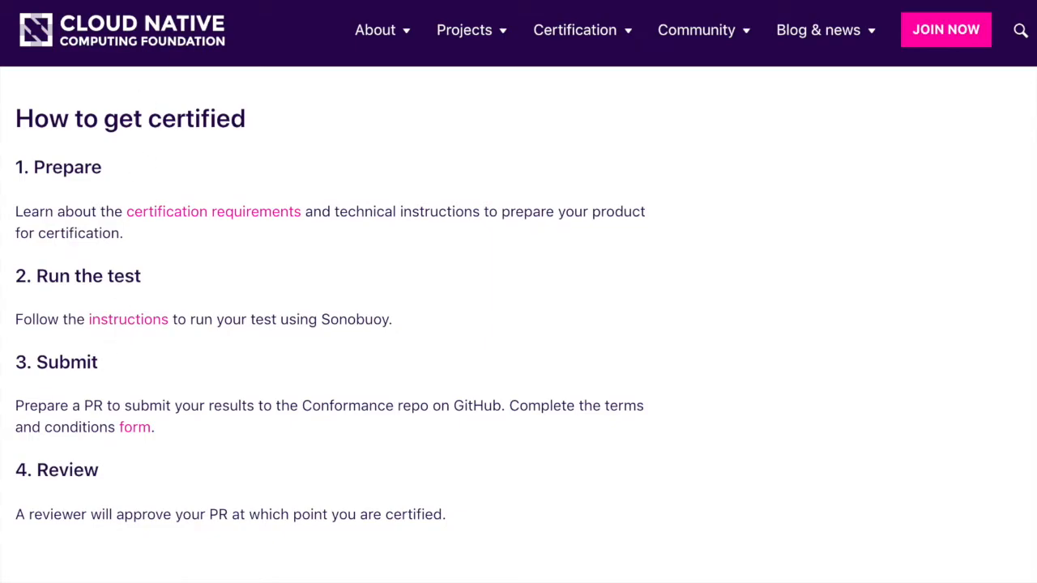
left_click(128, 318)
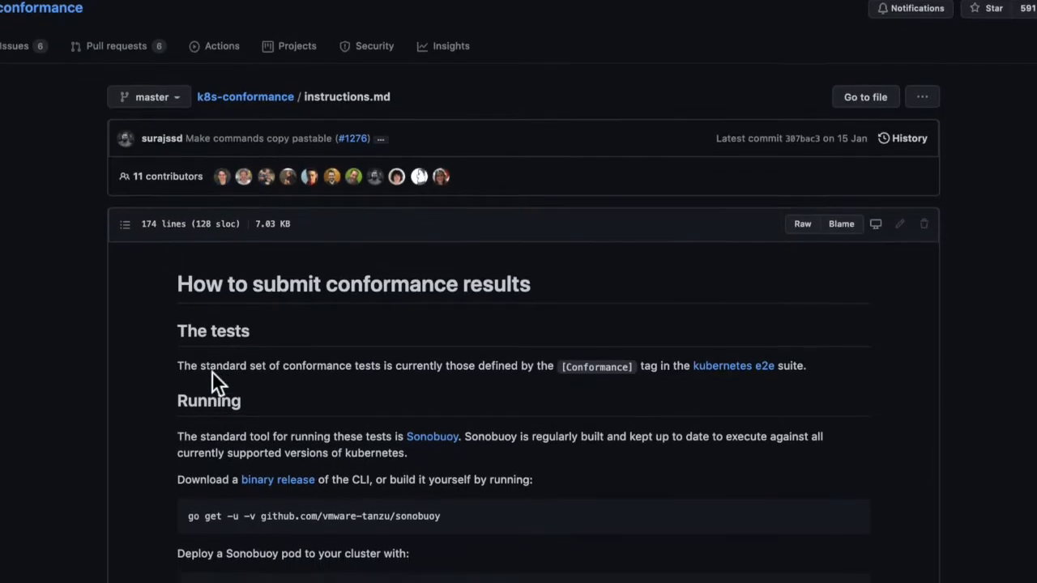
scroll("down", 3)
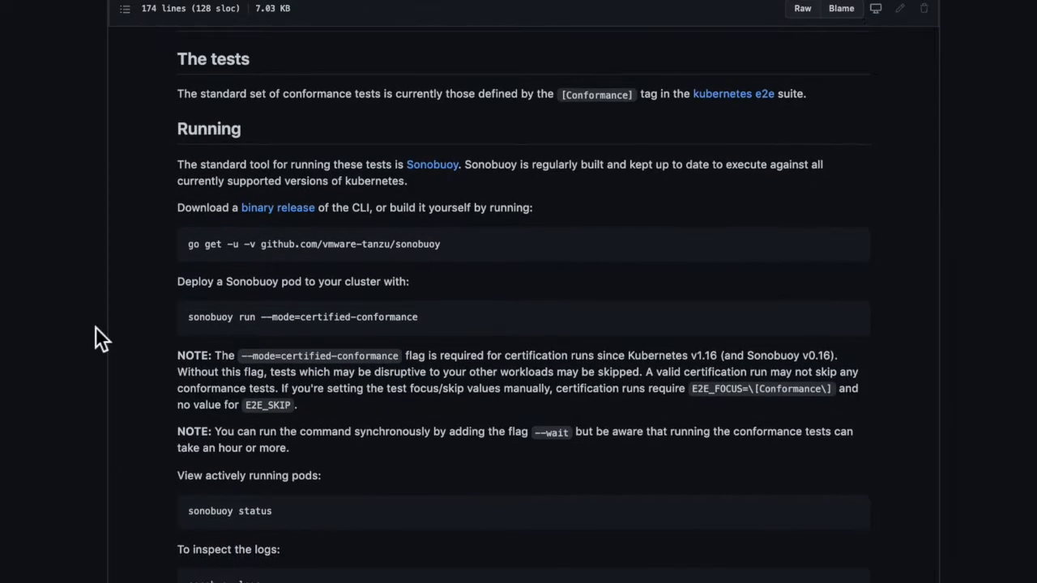
scroll("down", 3)
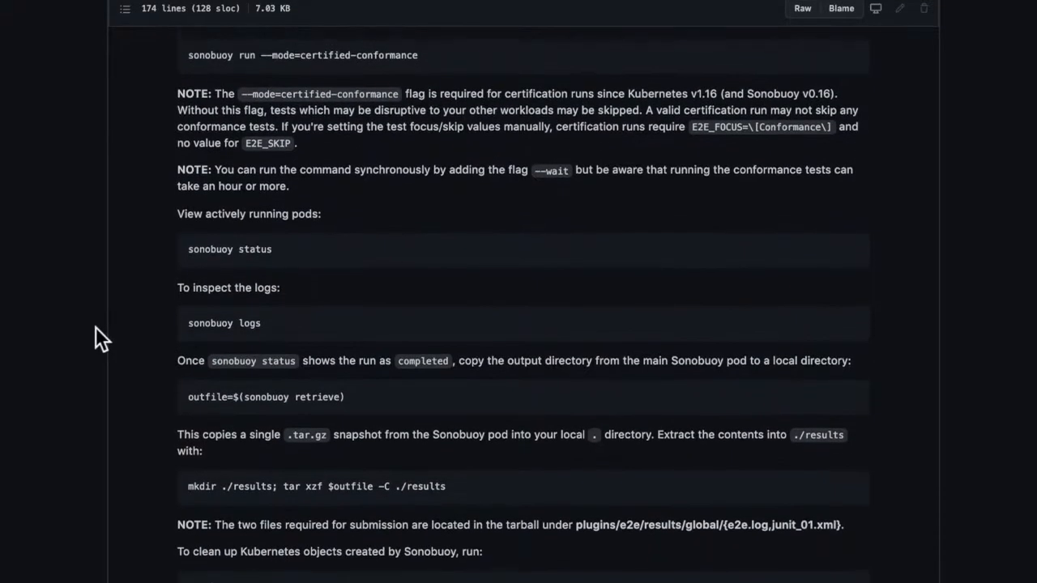
scroll("down", 3)
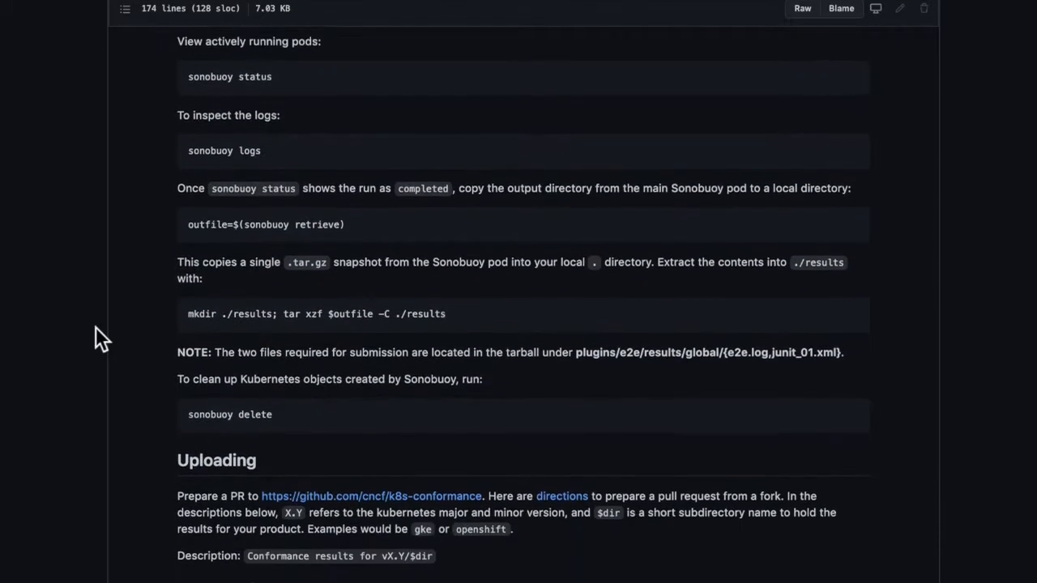
scroll("down", 3)
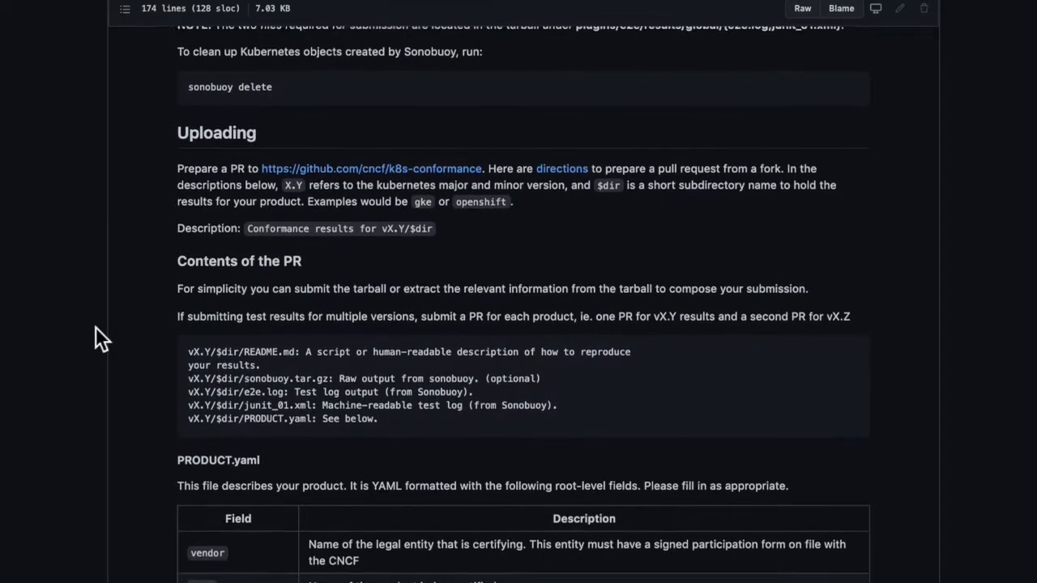
scroll("down", 3)
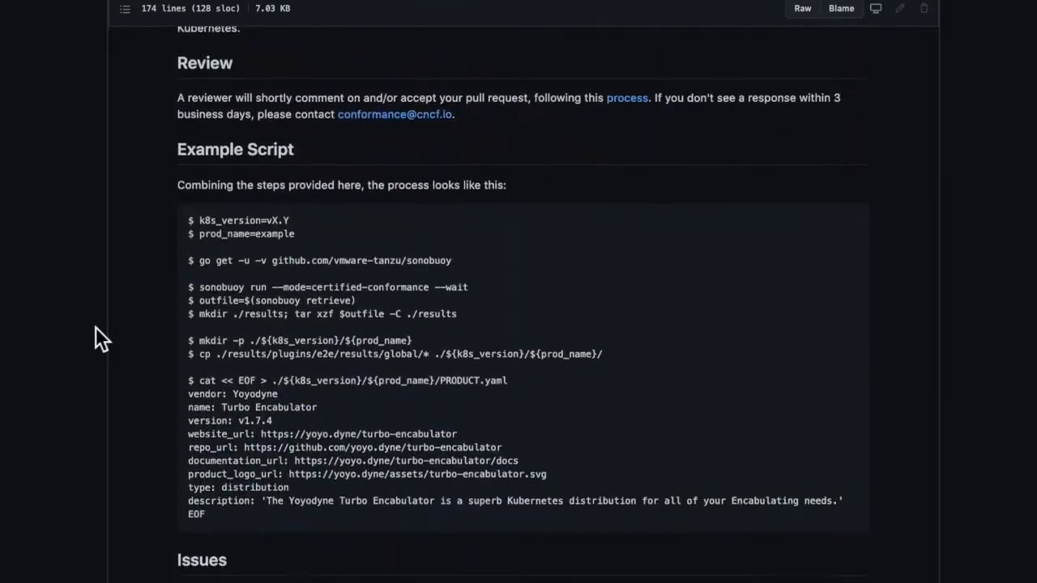
scroll("up", 3)
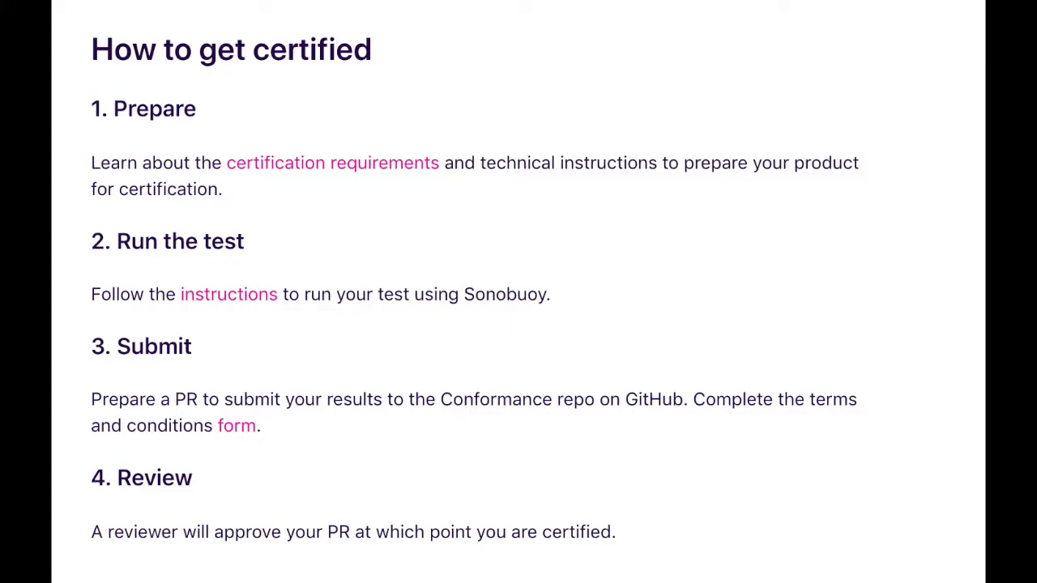
Follow the Submit step's form link to Certified_Kubernetes_Form.md and scroll through the participation form
left_click(228, 295)
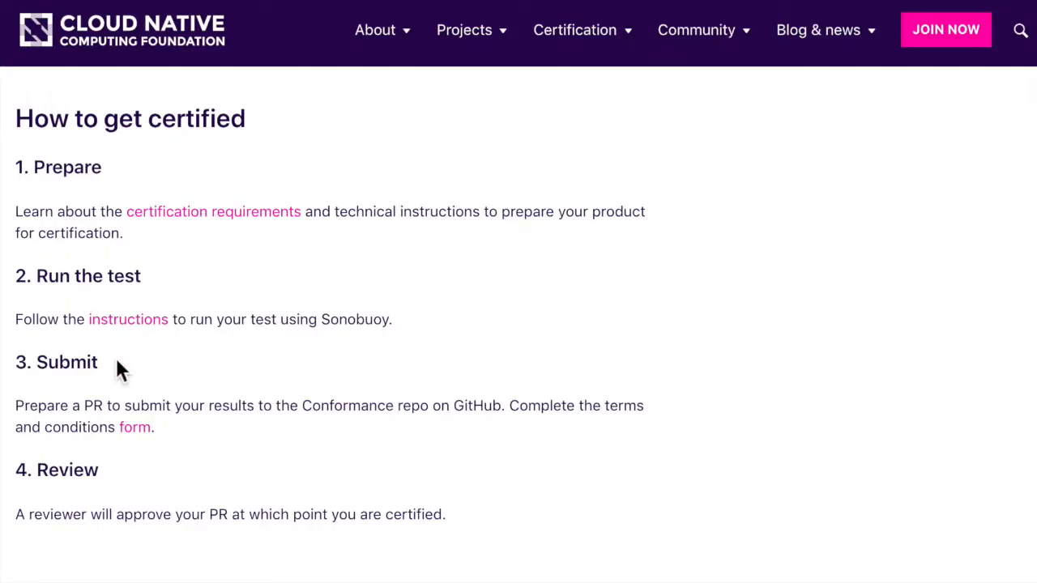
scroll("down", 3)
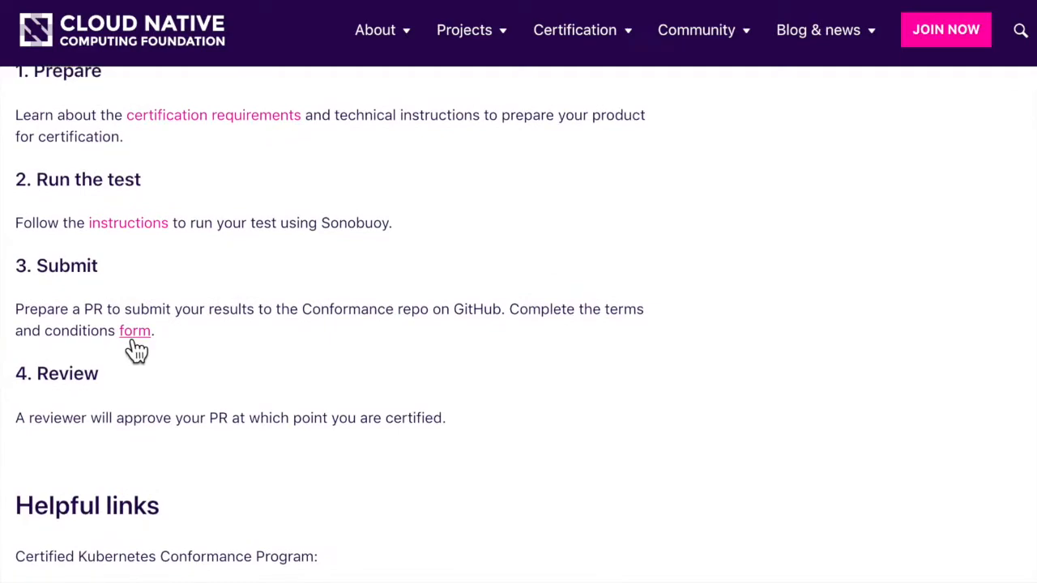
left_click(134, 331)
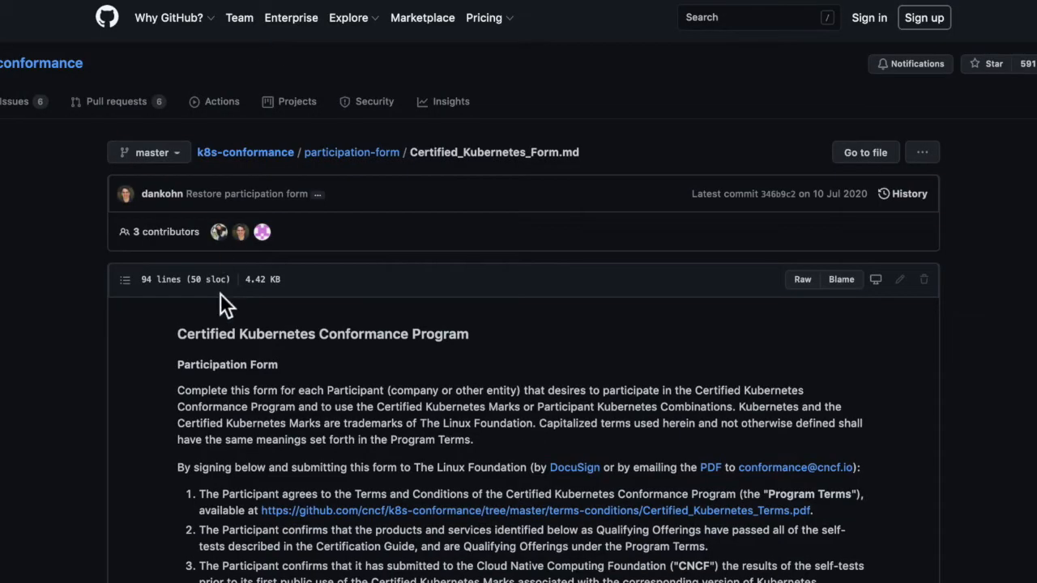
scroll("down", 3)
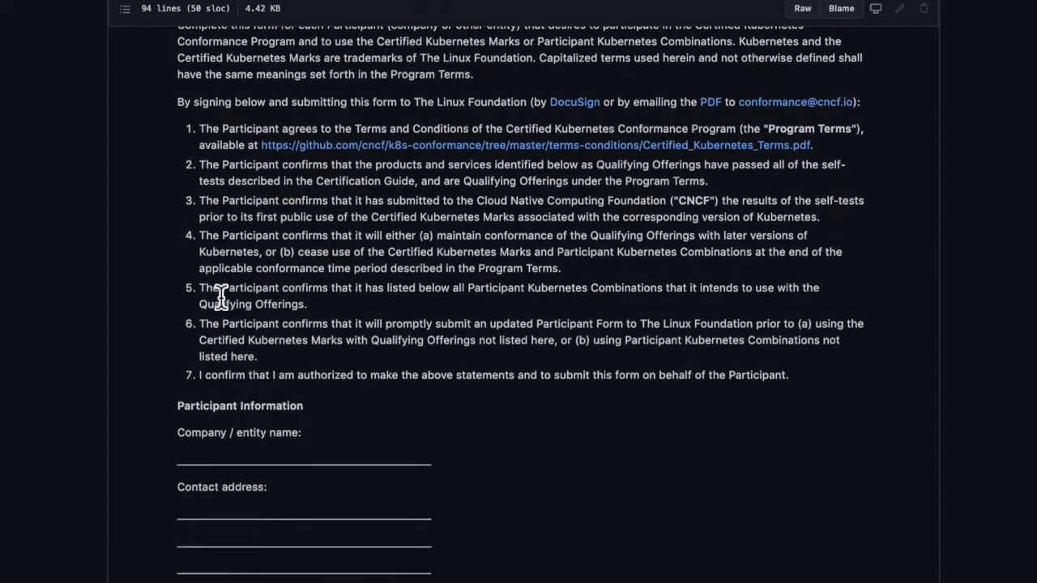
scroll("down", 3)
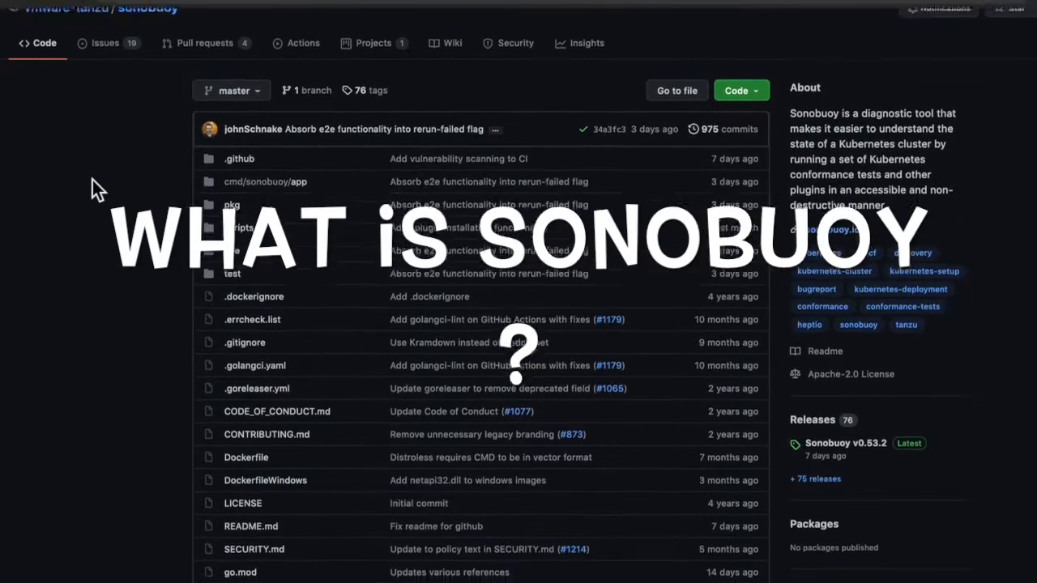
Scroll the Sonobuoy README through Overview, Prerequisites and Installation, then scroll back up
scroll("down", 3)
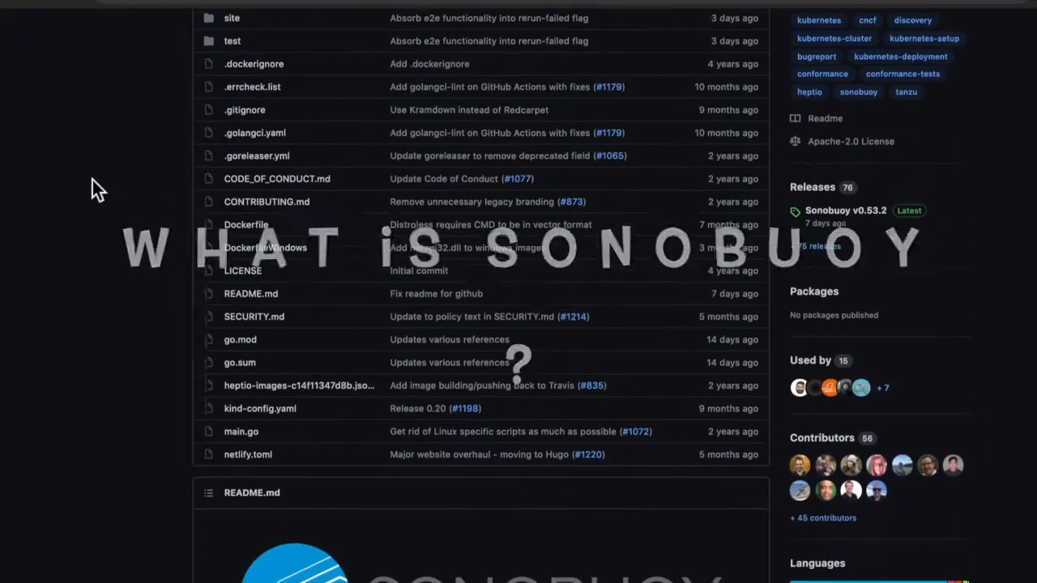
scroll("down", 3)
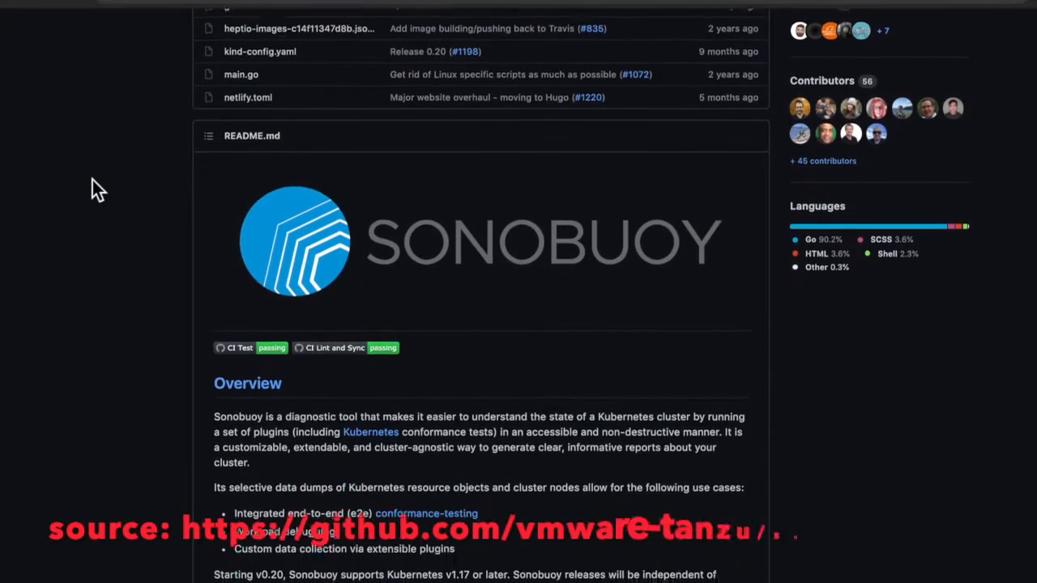
scroll("down", 3)
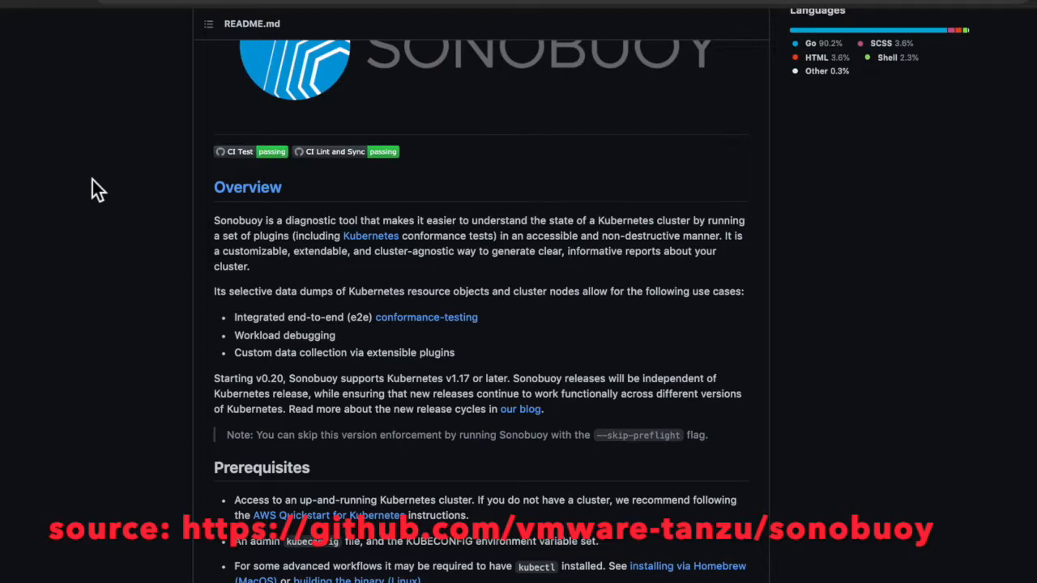
scroll("down", 3)
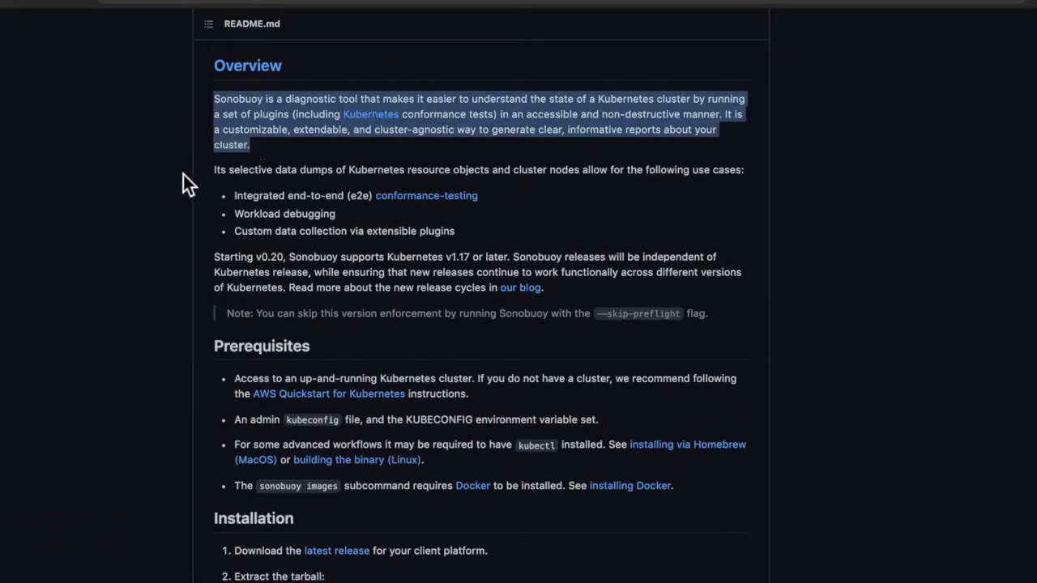
scroll("down", 3)
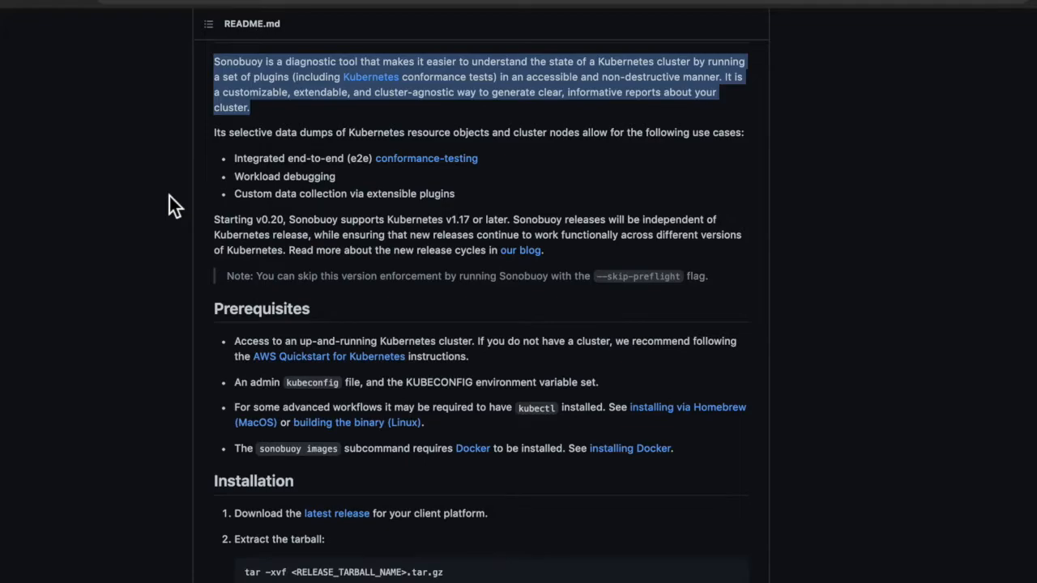
scroll("down", 3)
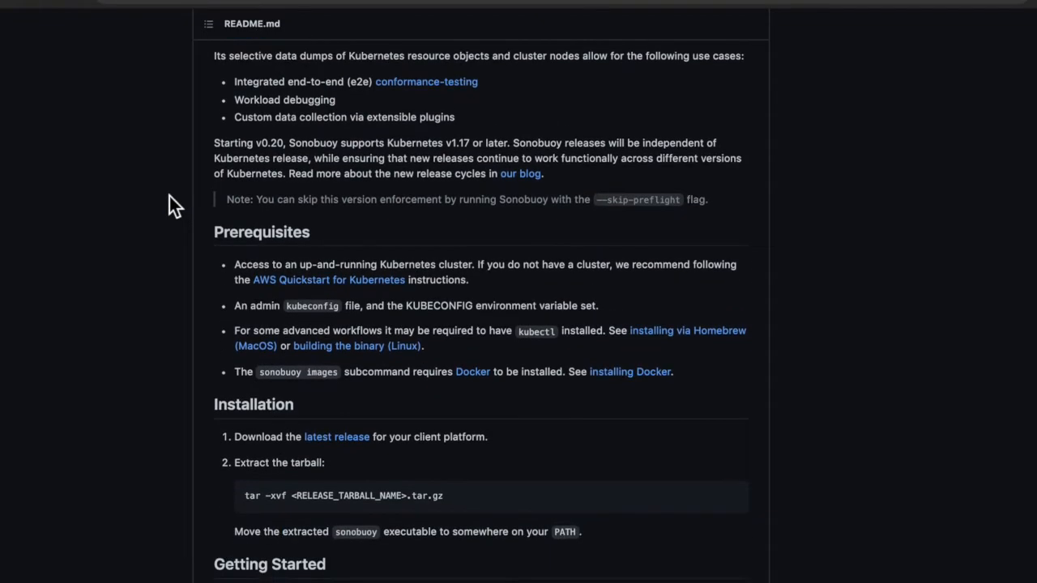
scroll("down", 3)
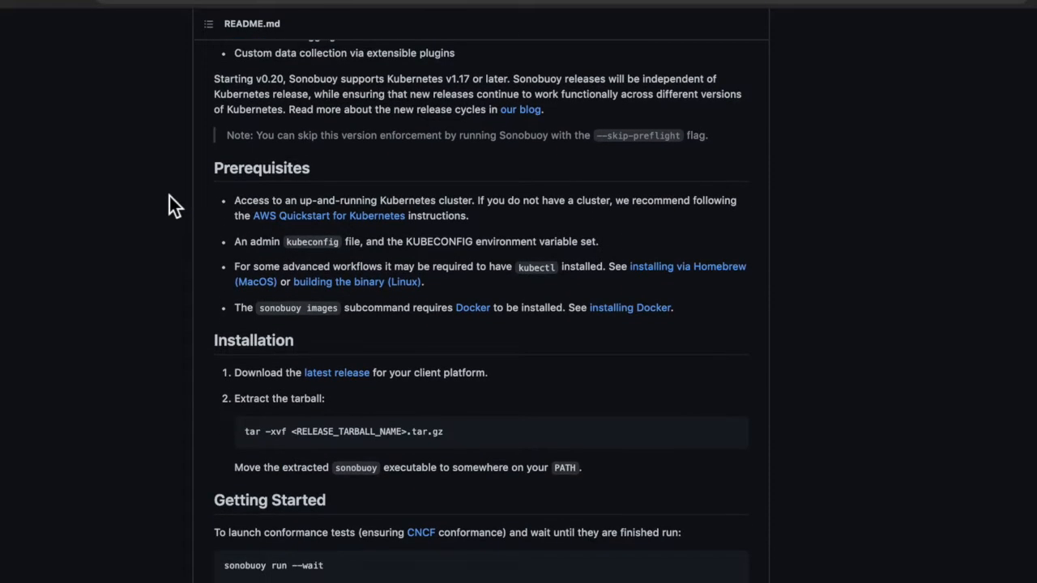
scroll("down", 3)
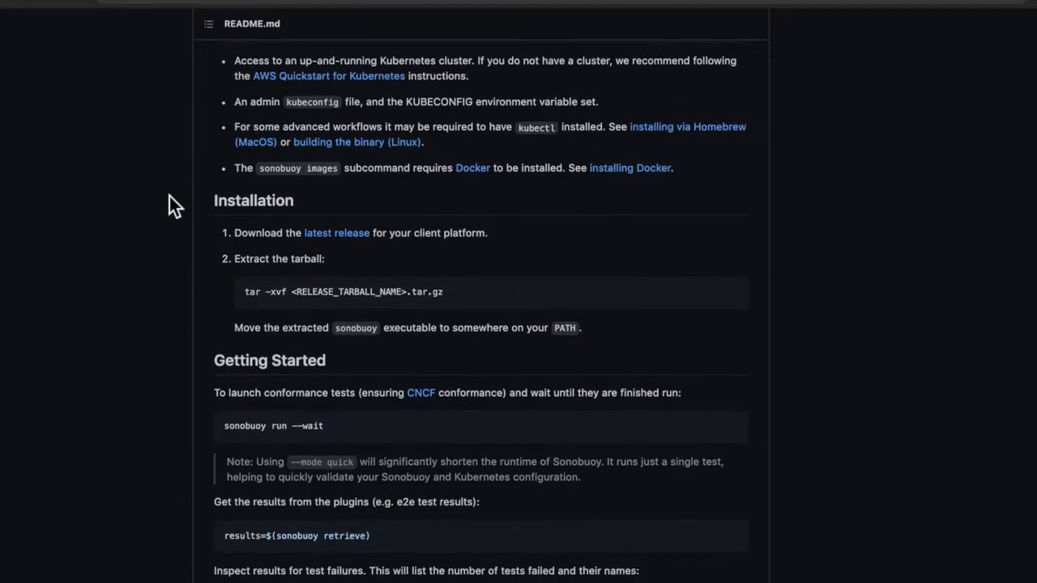
scroll("up", 3)
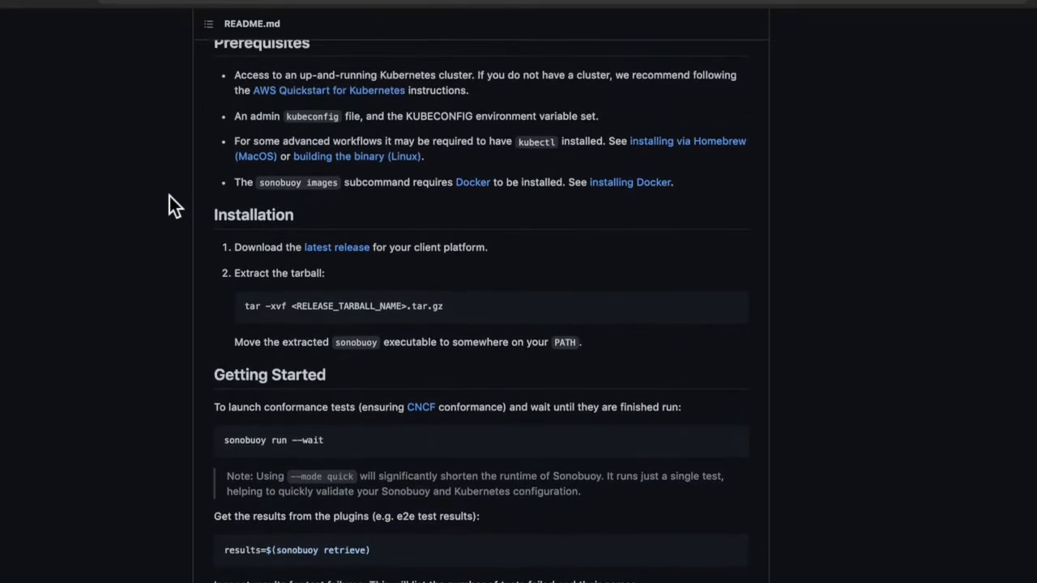
scroll("up", 3)
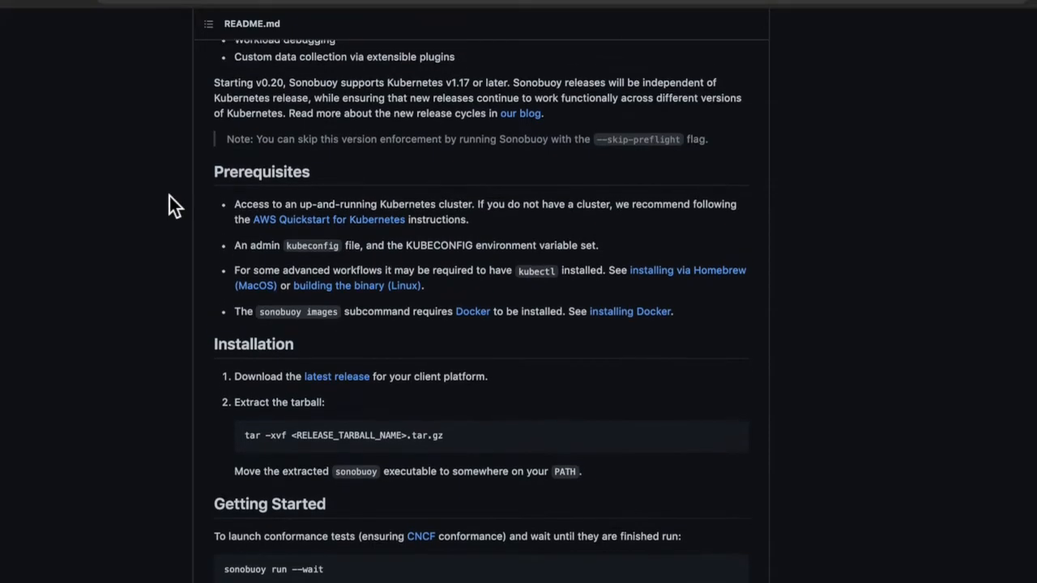
scroll("up", 3)
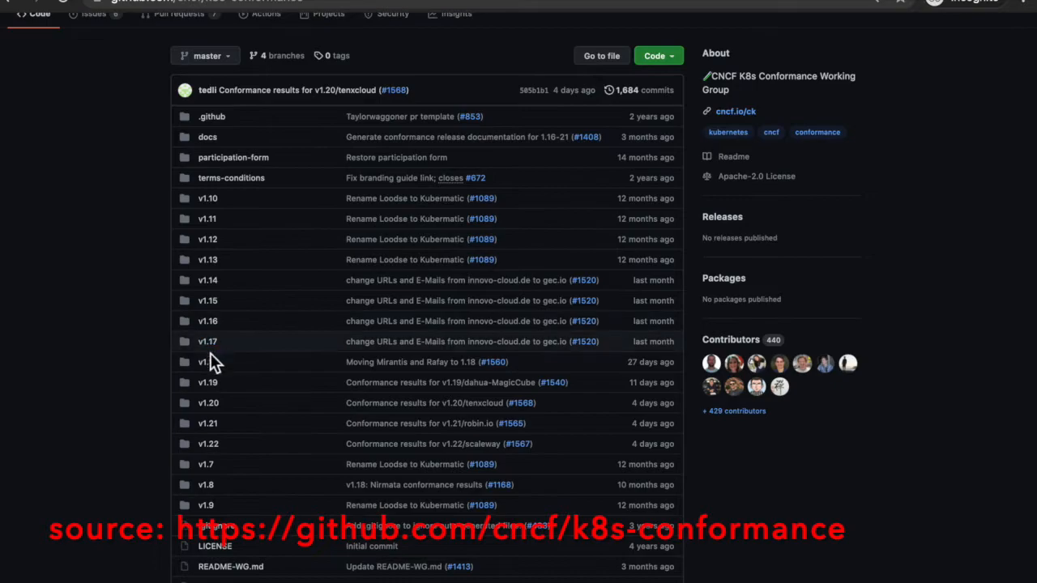
Open the v1.19 conformance results folder, scroll its listing, and open the eks results
left_click(206, 382)
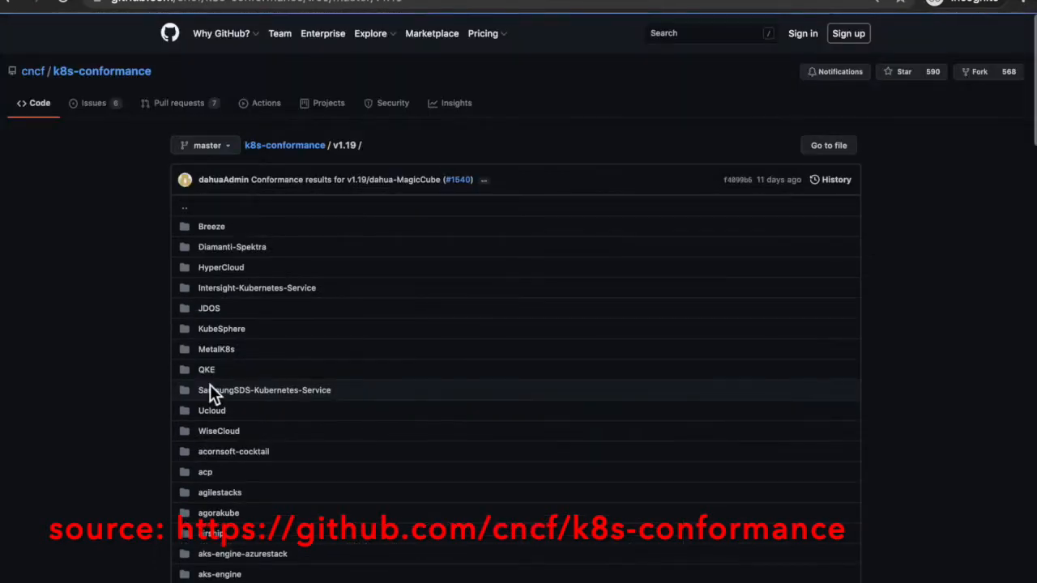
scroll("down", 3)
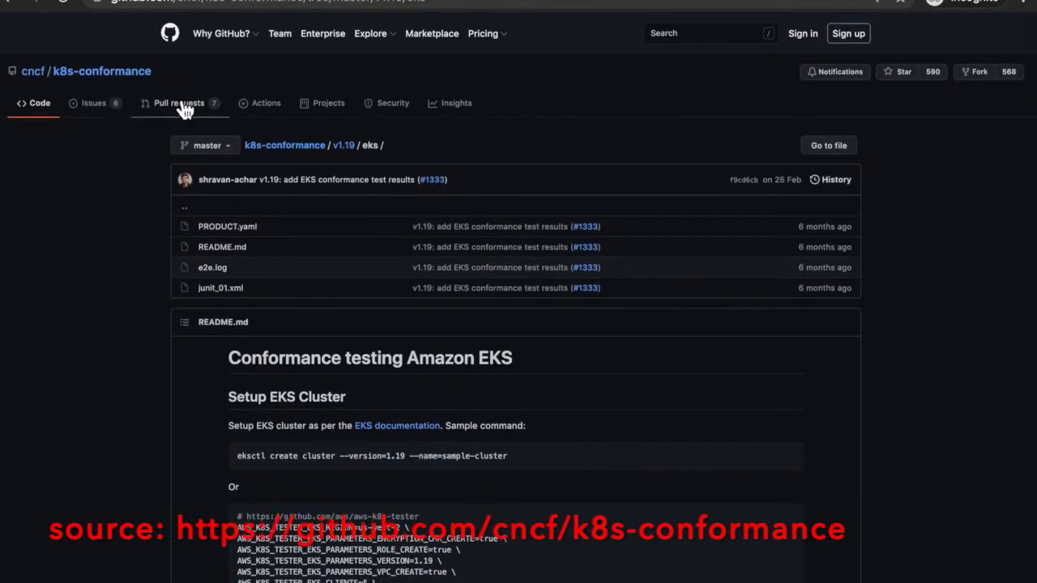
left_click(178, 103)
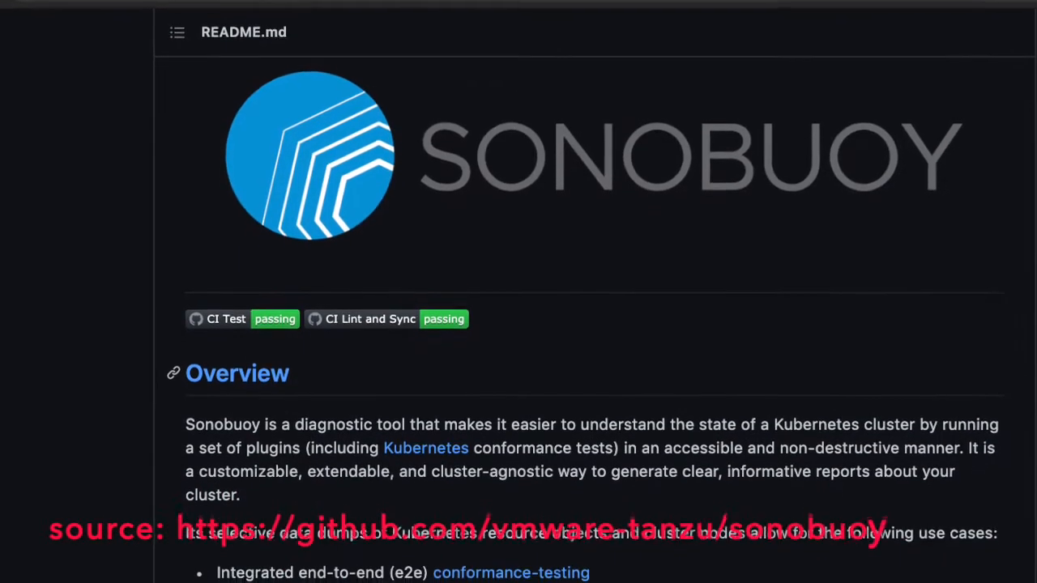
scroll("down", 3)
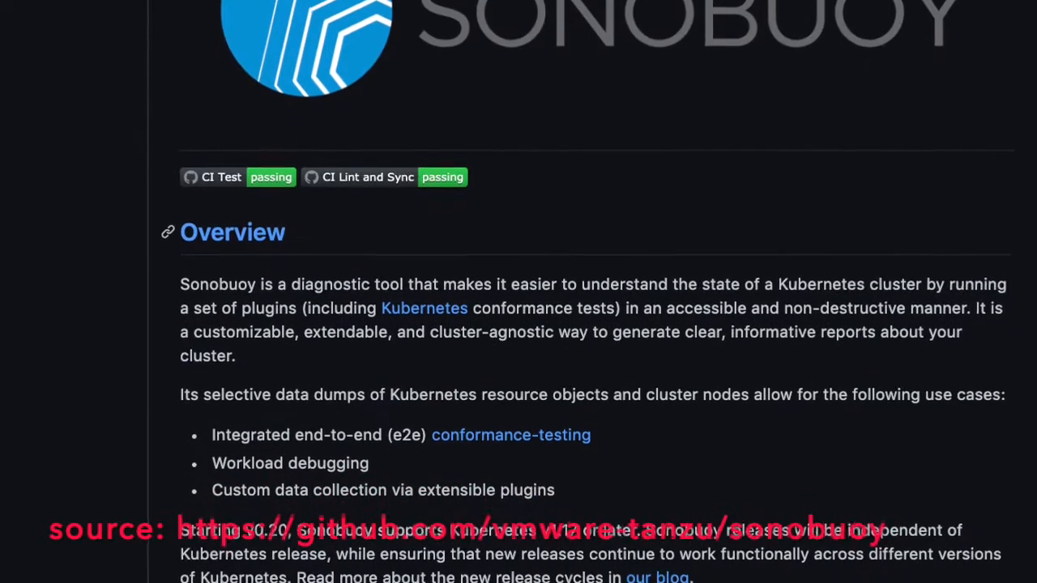
scroll("down", 3)
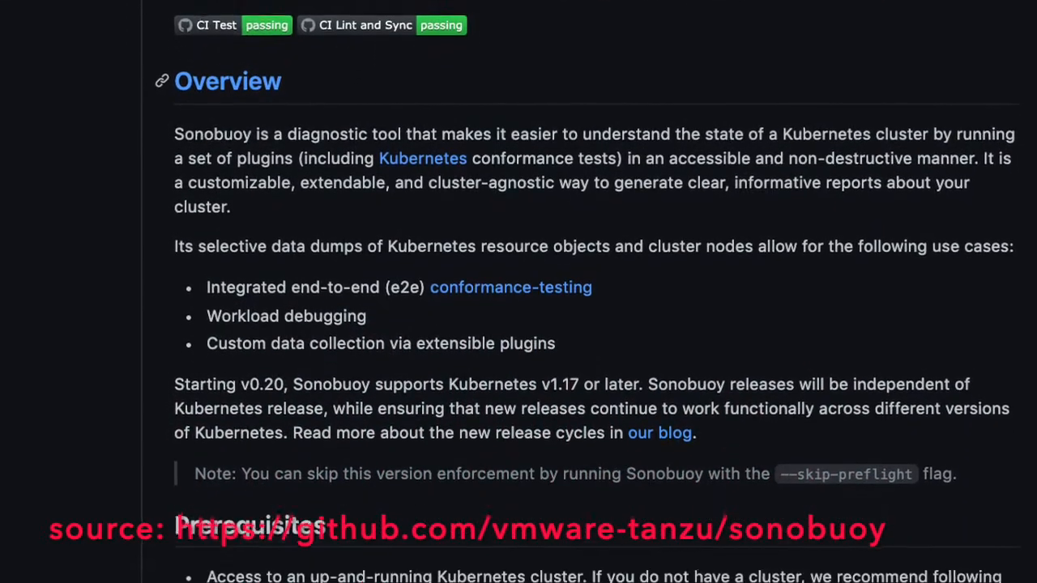
scroll("down", 3)
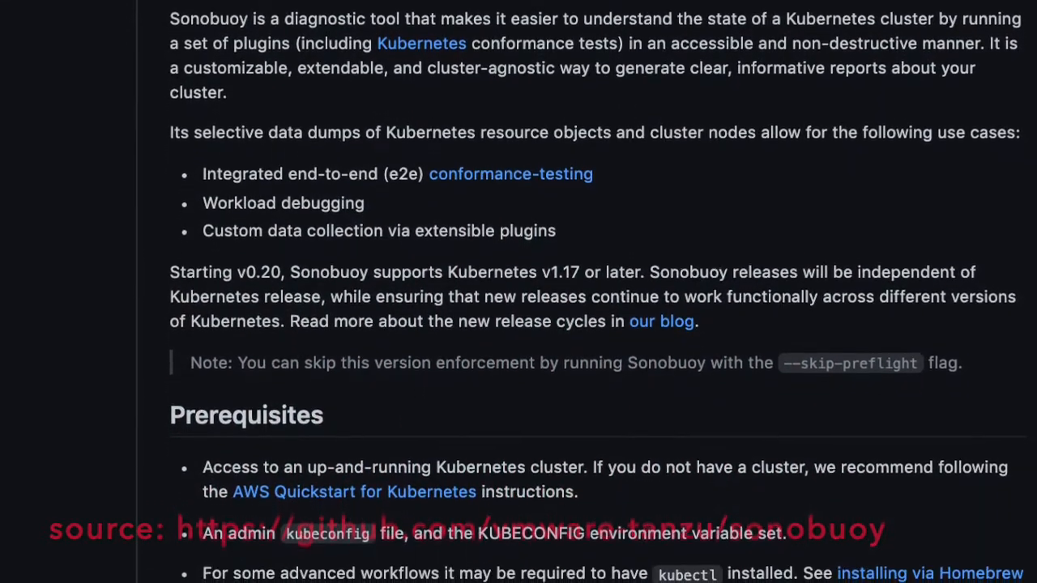